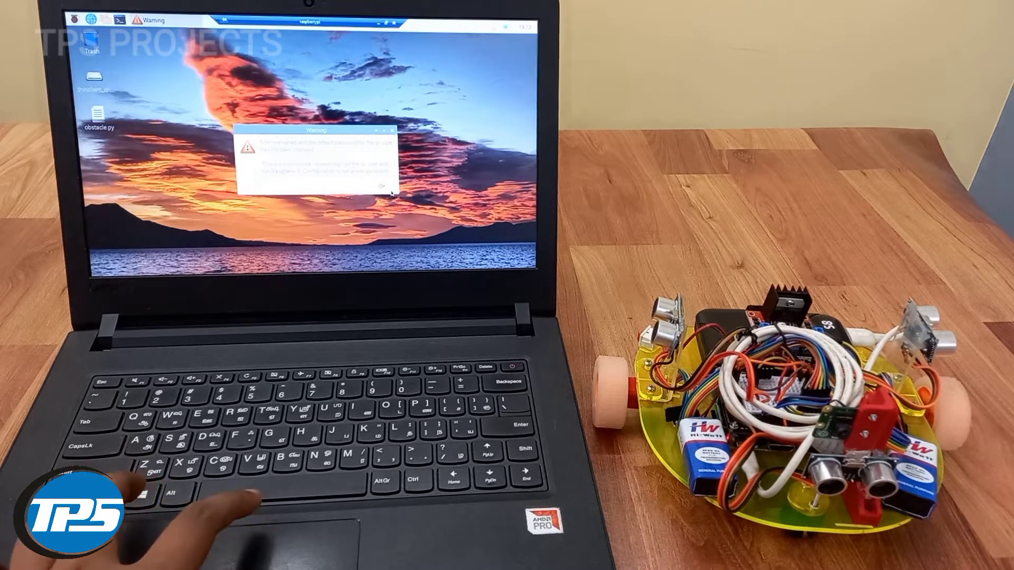
# Dismiss the warning message on the Raspberry Pi desktop
pyautogui.click(381, 188)
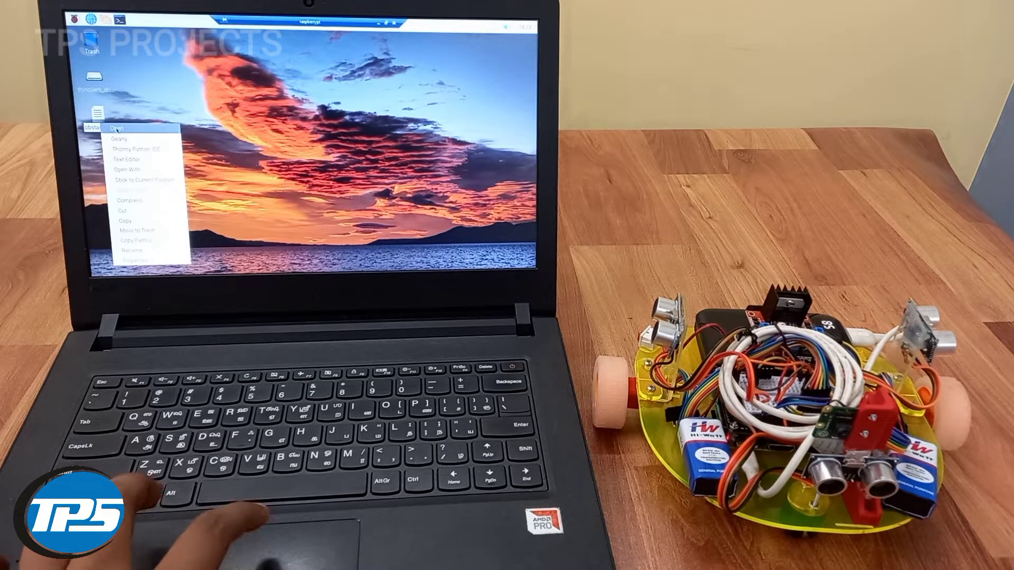
# Open obstacle.py in Thonny Python IDE and run the script
pyautogui.click(136, 147)
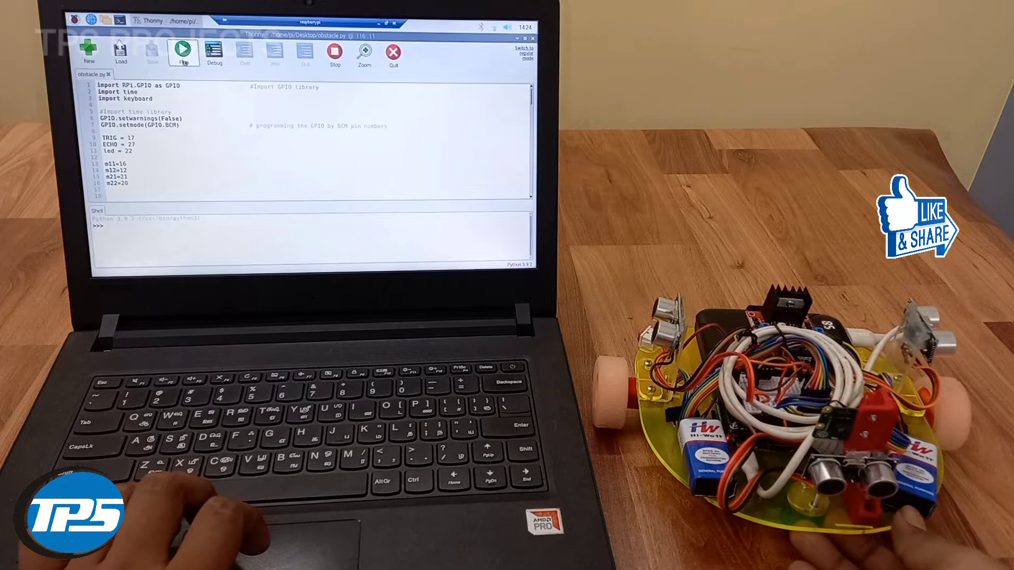
pyautogui.click(183, 53)
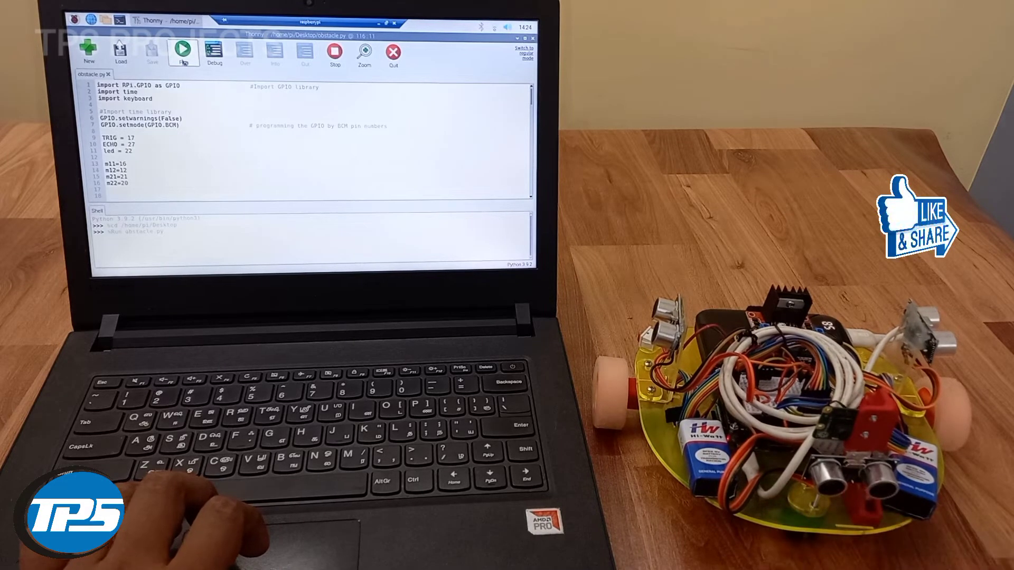